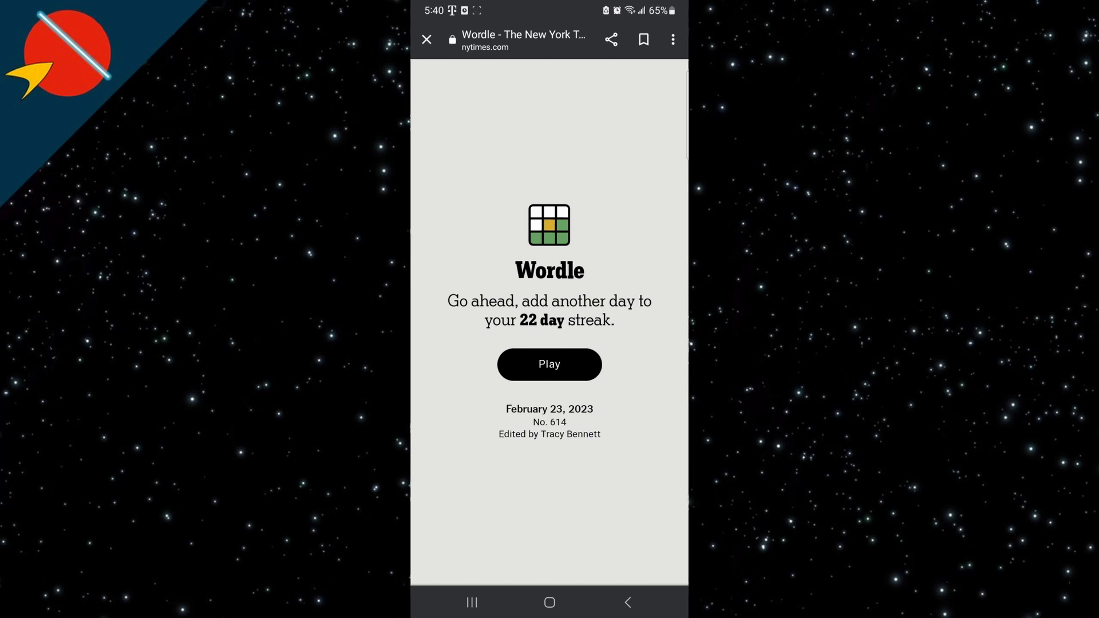
Start today's Wordle puzzle No. 614 and enter TRAIN as the first guess
left_click(549, 364)
type("TRAIN")
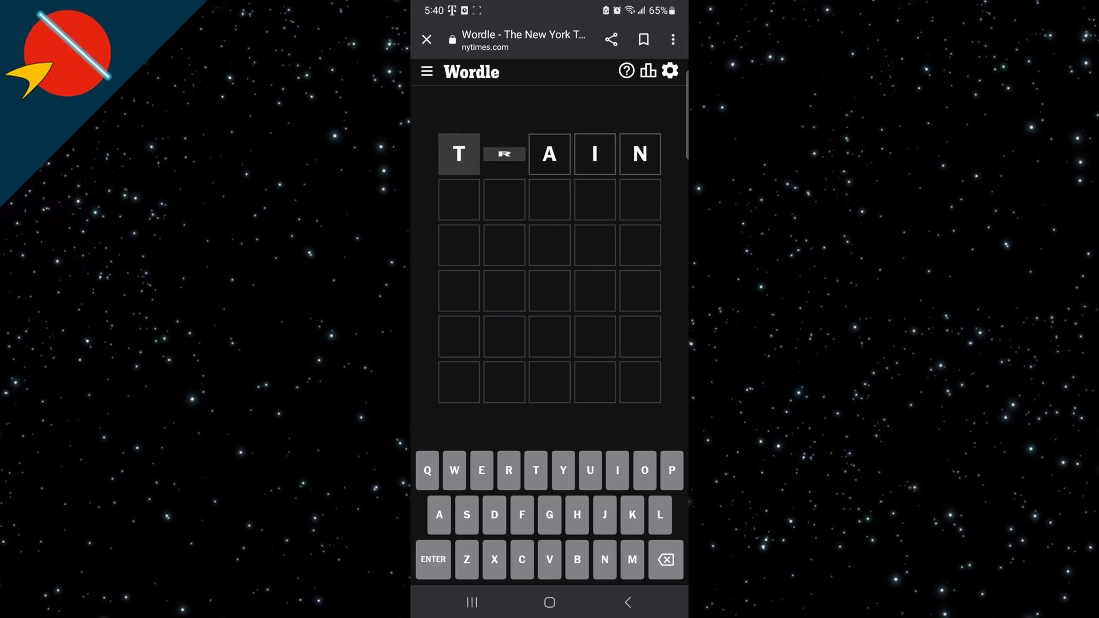
Enter PAVED then VALUE, leaving V, A, U and E green in the third row
left_click(433, 559)
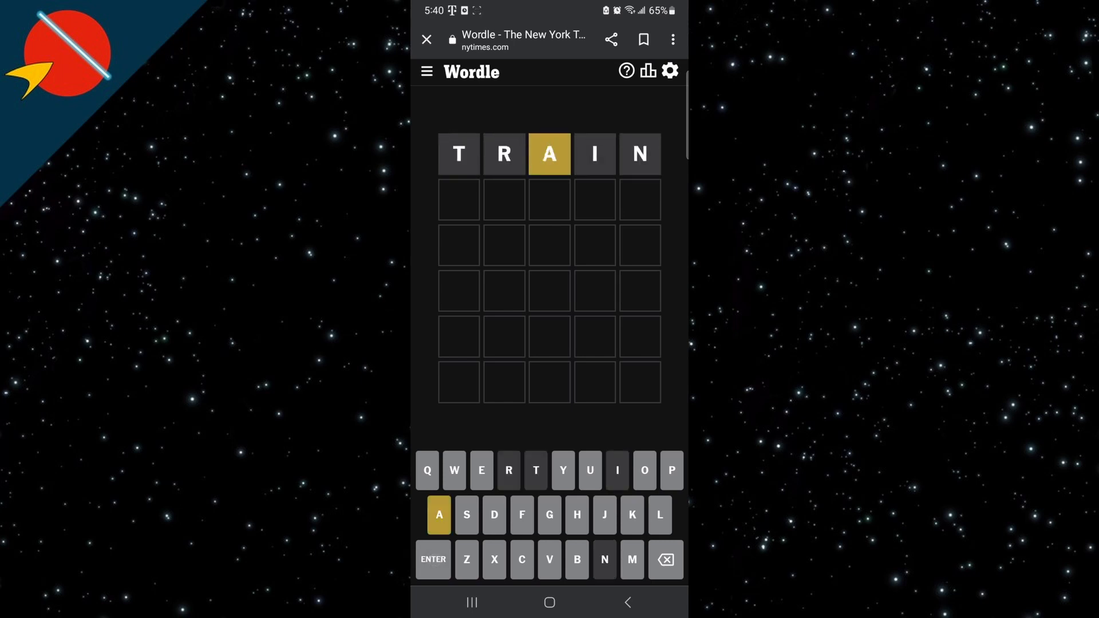
left_click(453, 470)
type("L")
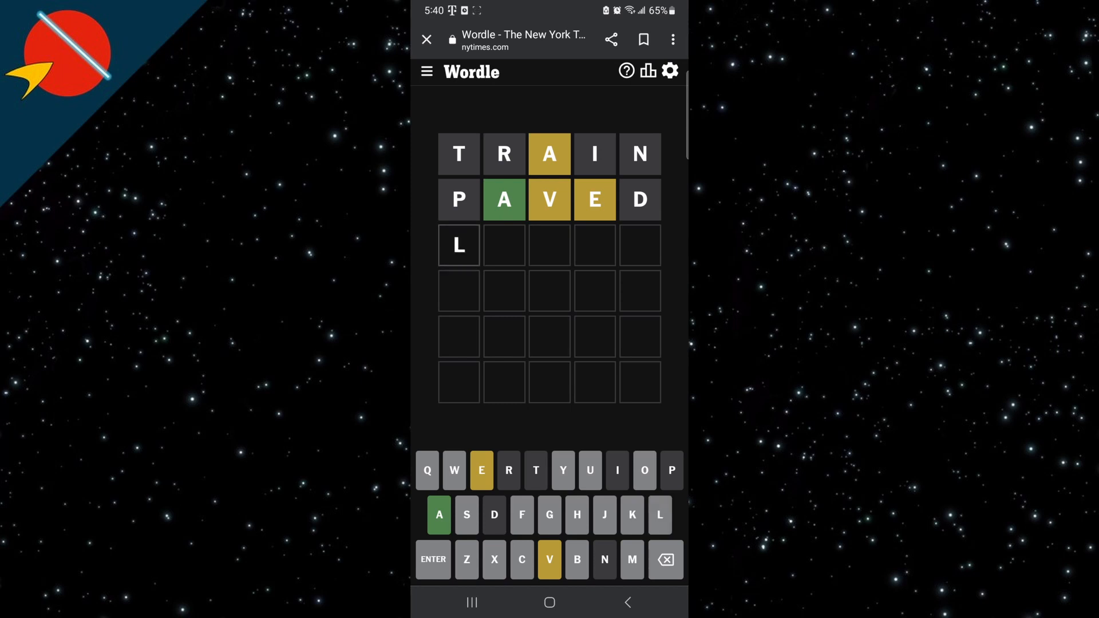
left_click(549, 560)
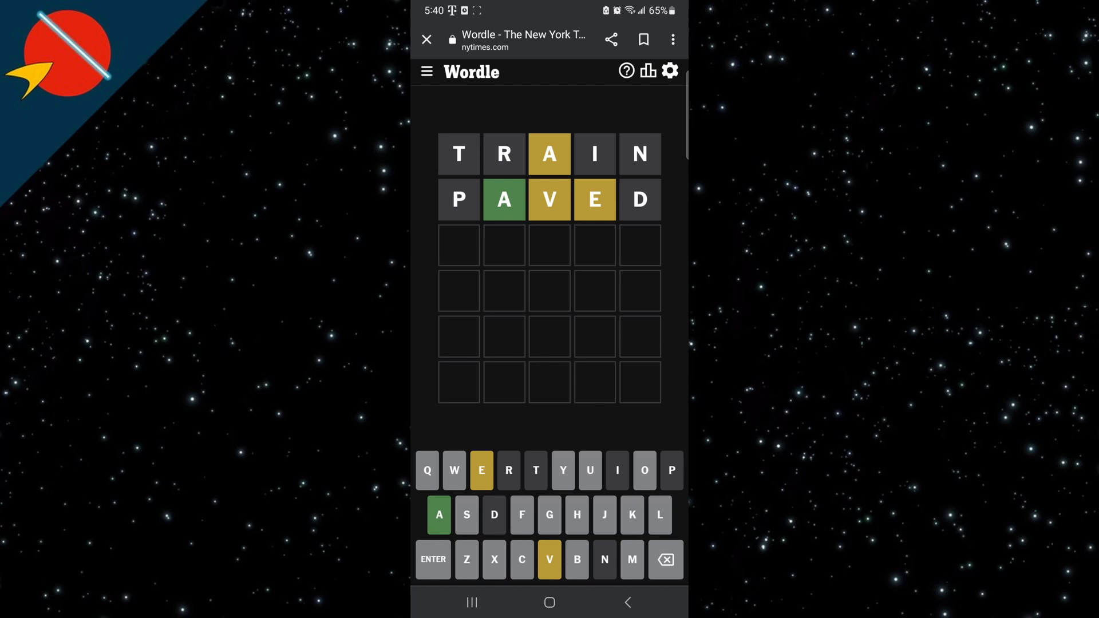
left_click(549, 558)
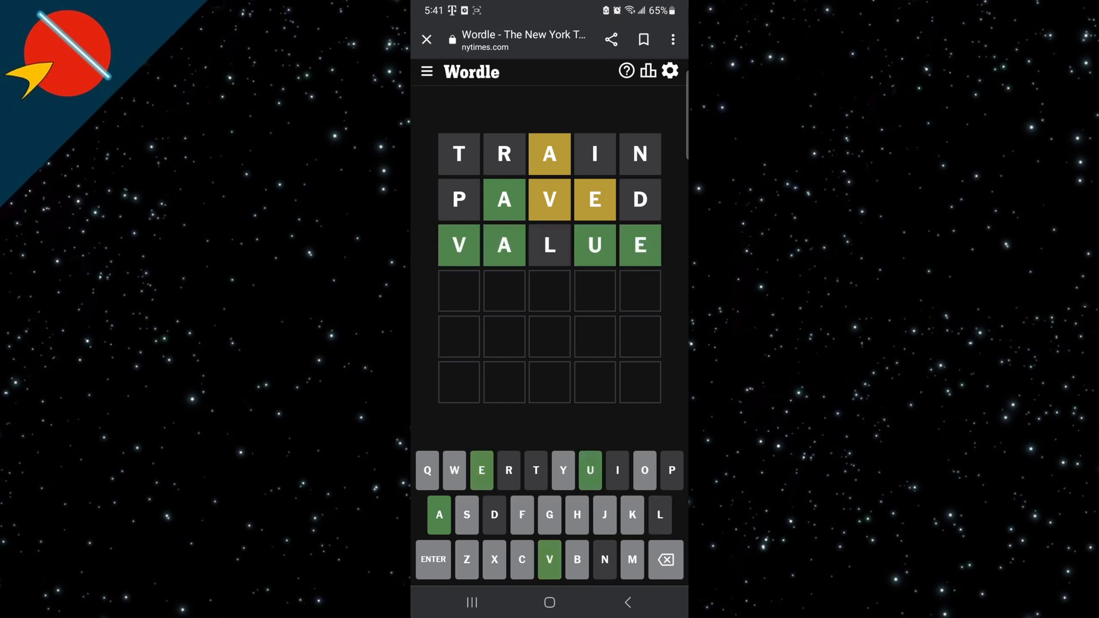
Enter VAGUE as the fourth guess, correcting typos, and get all five tiles green
left_click(549, 559)
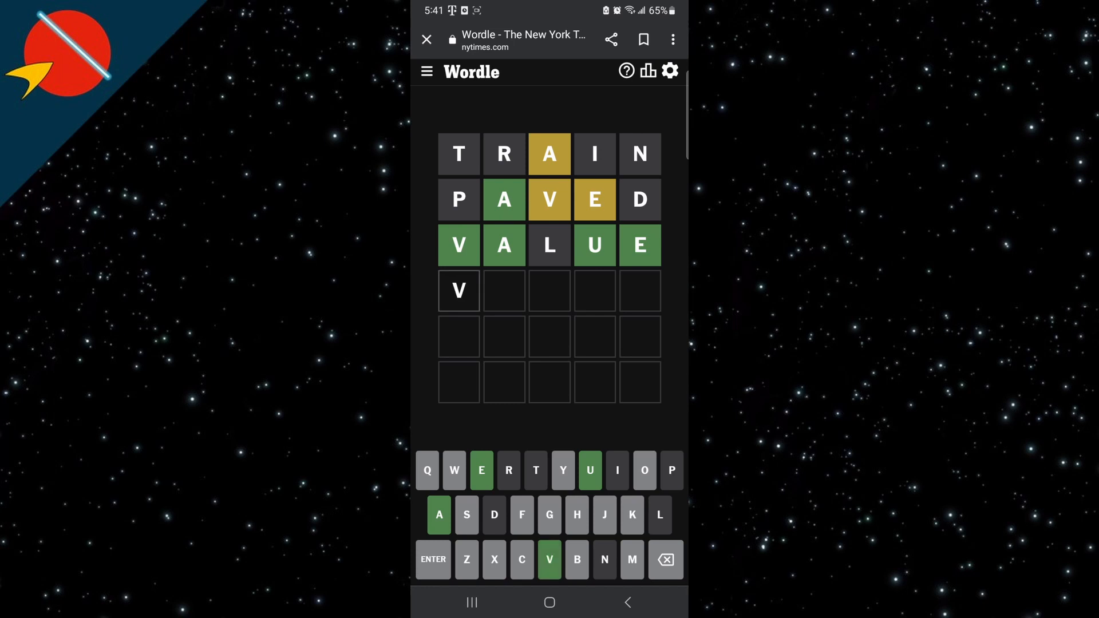
left_click(439, 515)
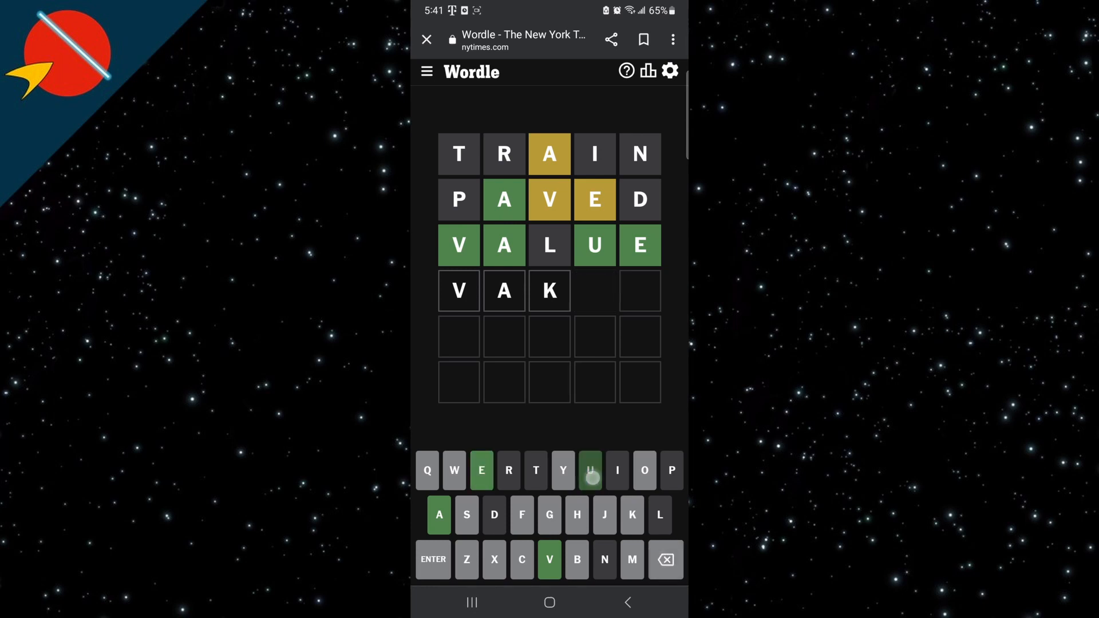
left_click(667, 558)
type("Q")
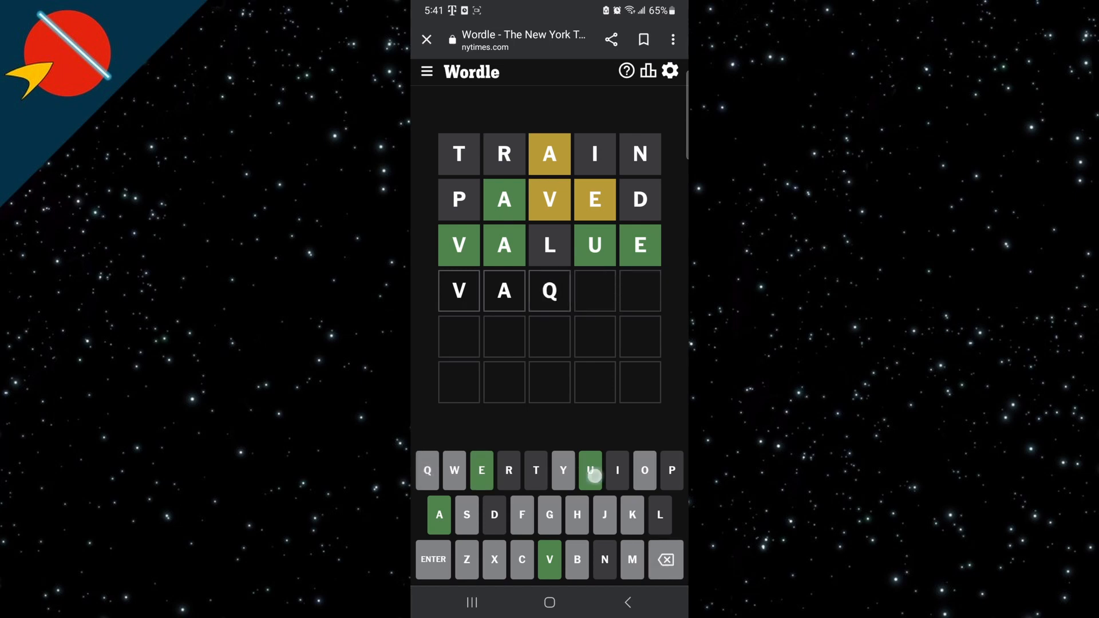
left_click(590, 470)
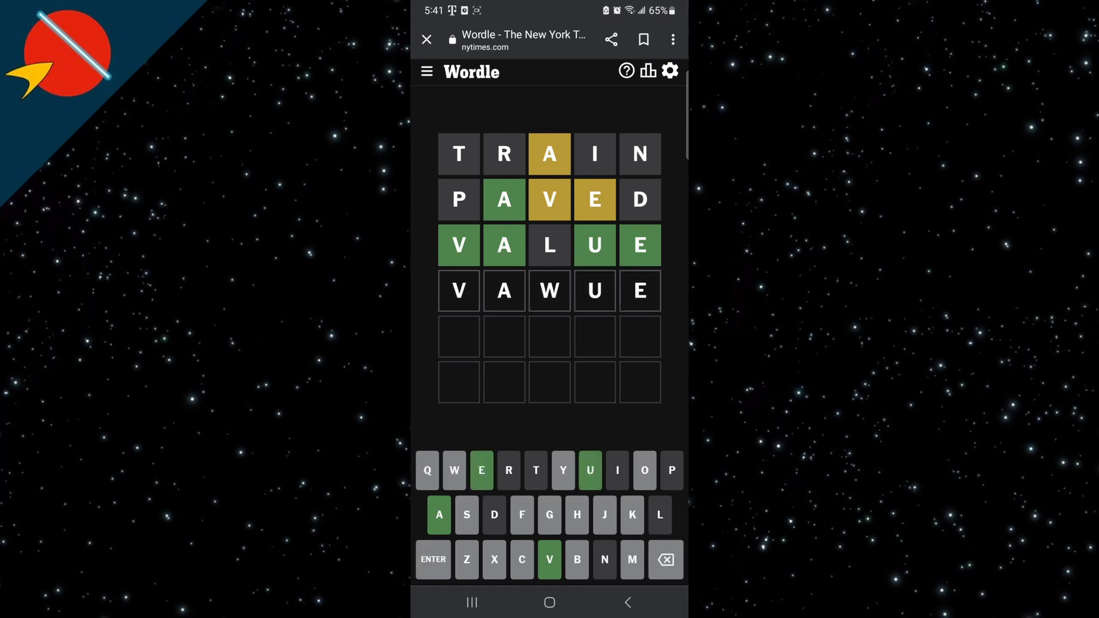
left_click(668, 558)
type("S")
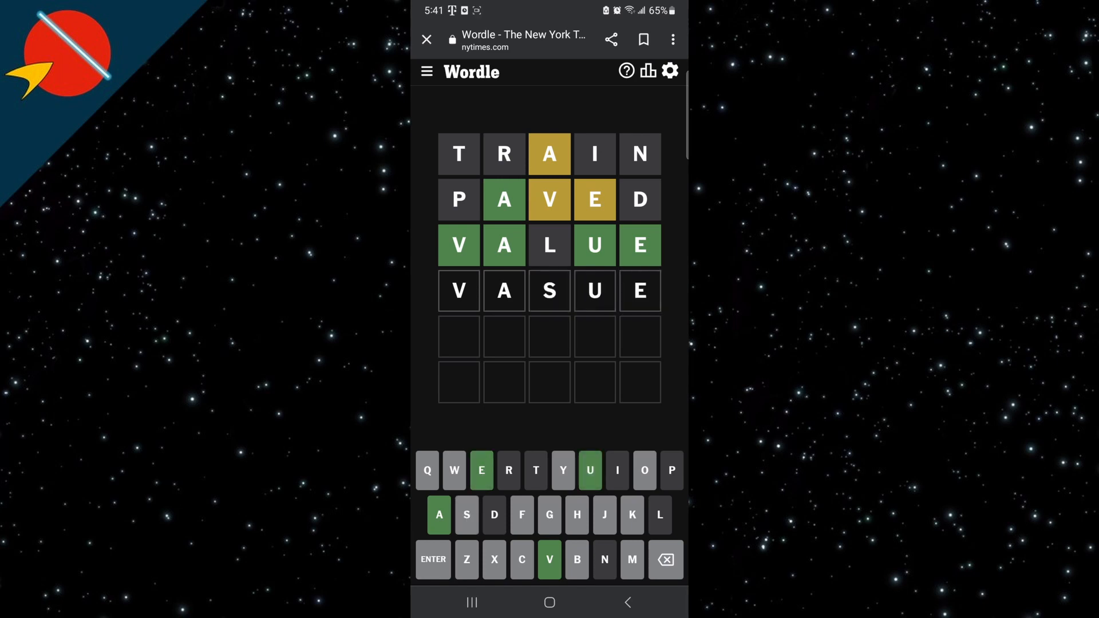
left_click(432, 558)
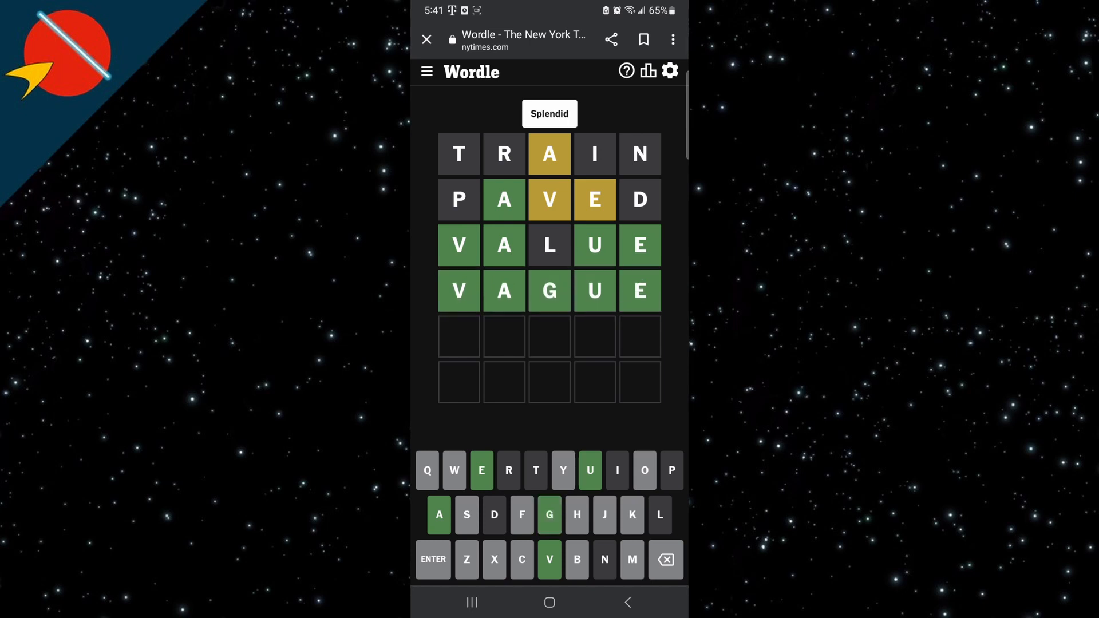
Show the Statistics panel with 119 played and 91% wins
left_click(650, 71)
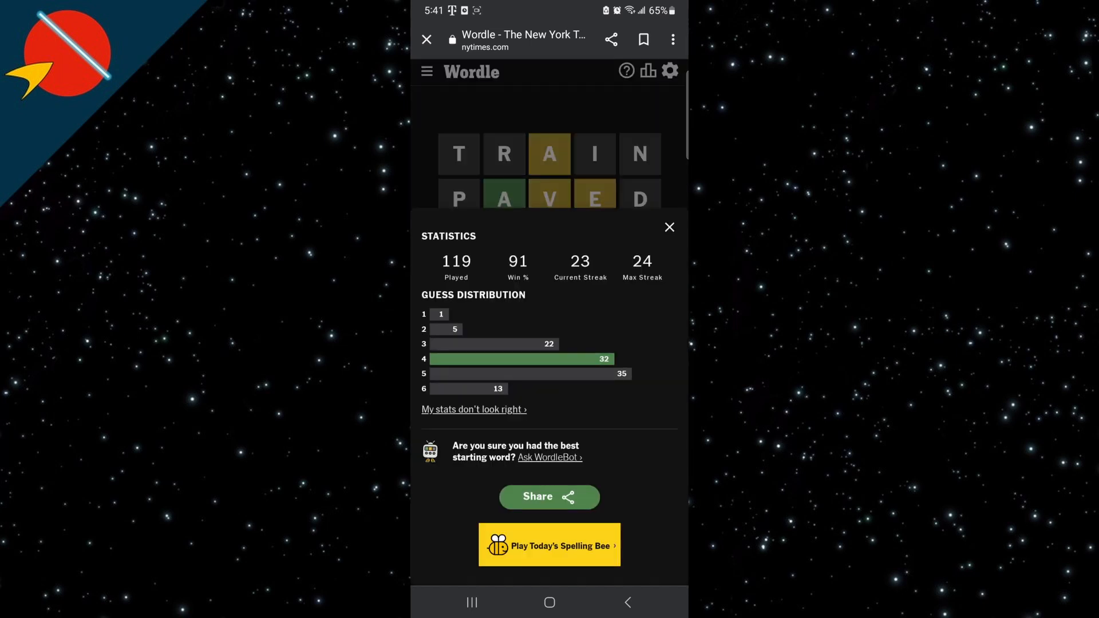